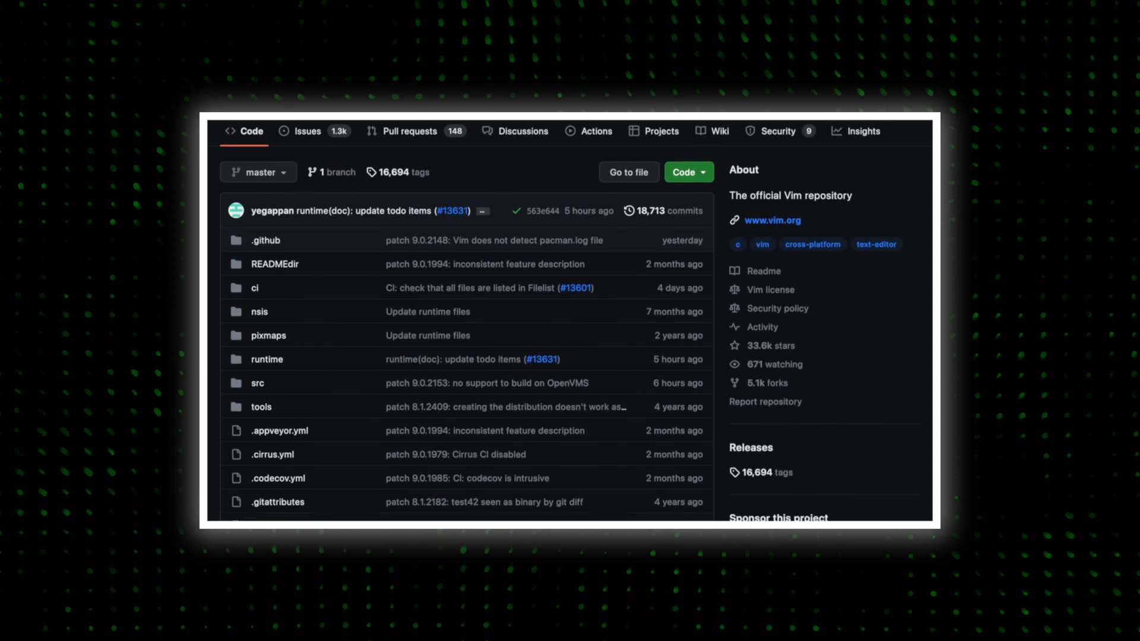
{"action": "scroll", "scroll_direction": "down", "scroll_amount": 3}
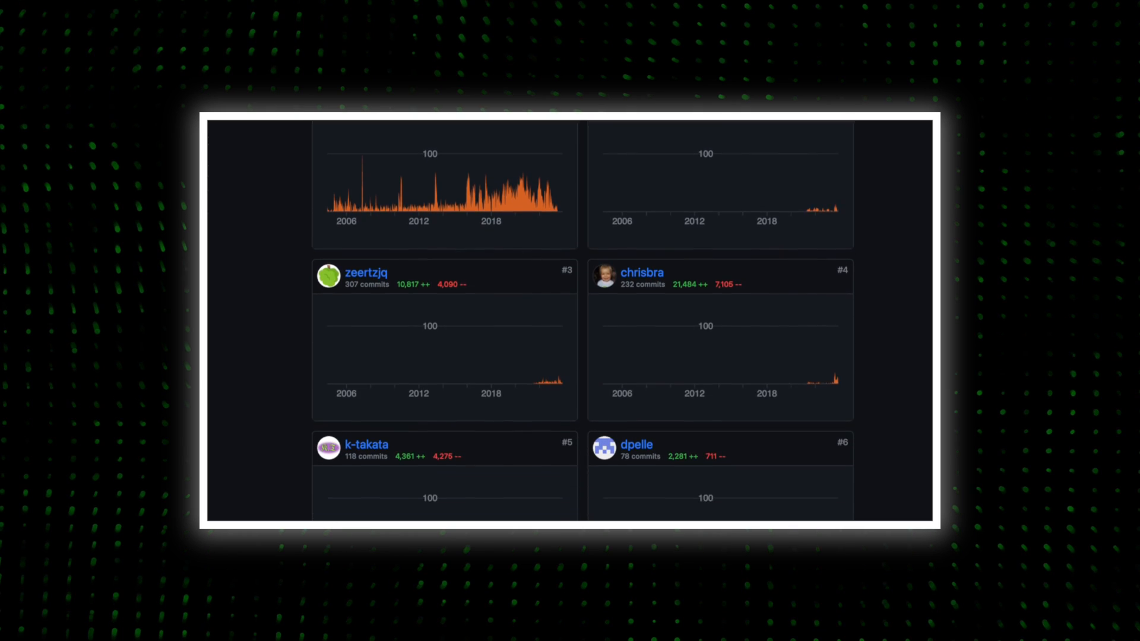
{"action": "scroll", "scroll_direction": "down", "scroll_amount": 3}
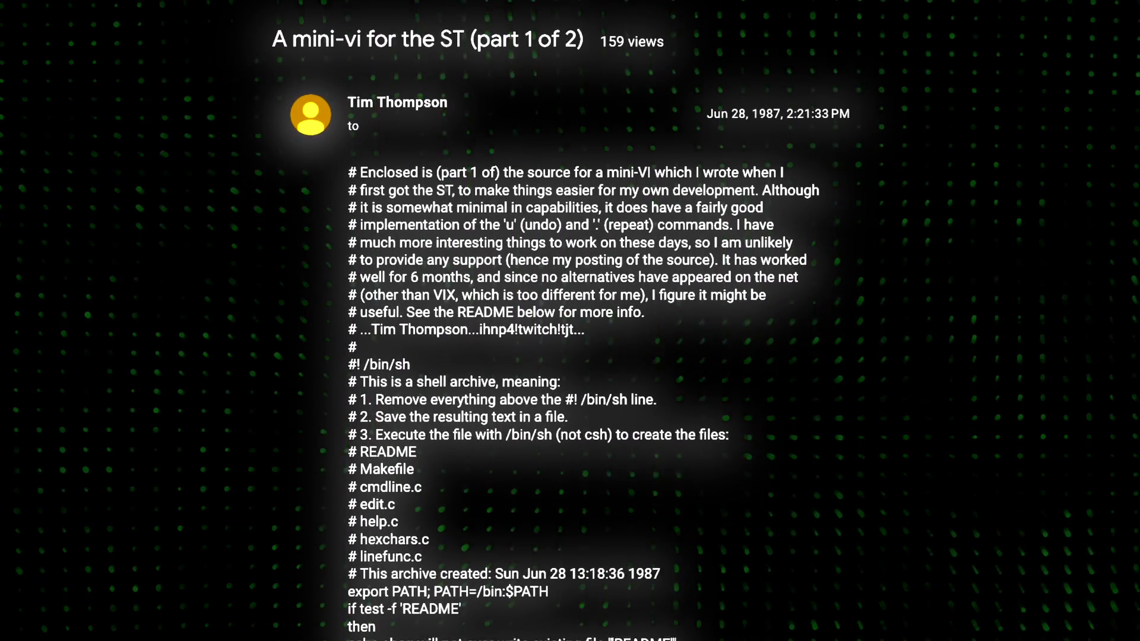
{"action": "scroll", "scroll_direction": "down", "scroll_amount": 3}
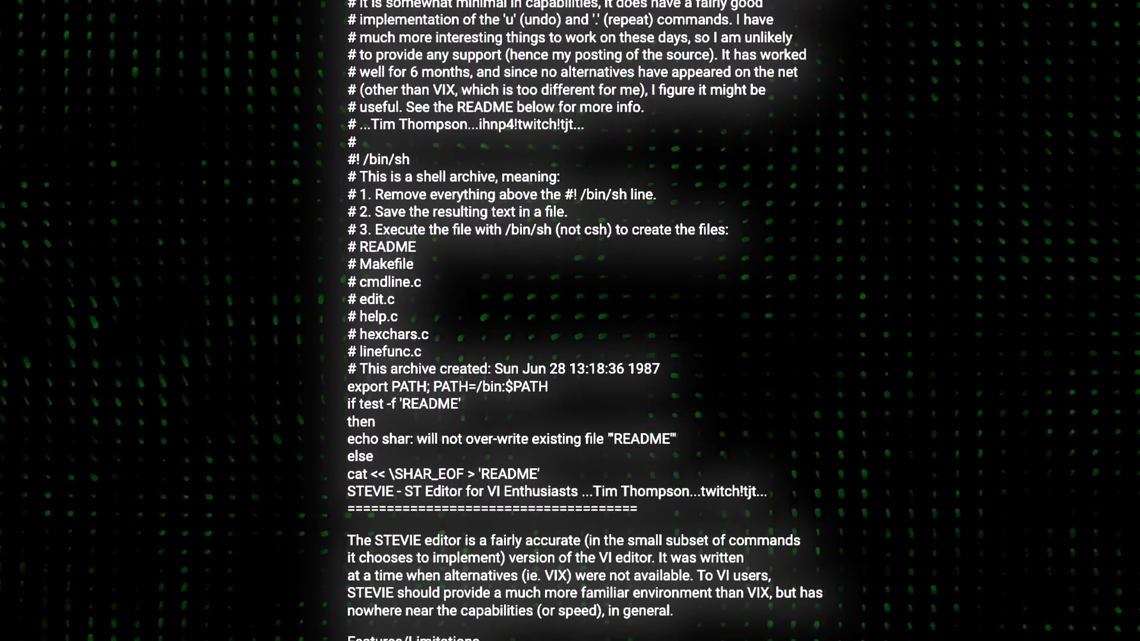
{"action": "scroll", "scroll_direction": "down", "scroll_amount": 3}
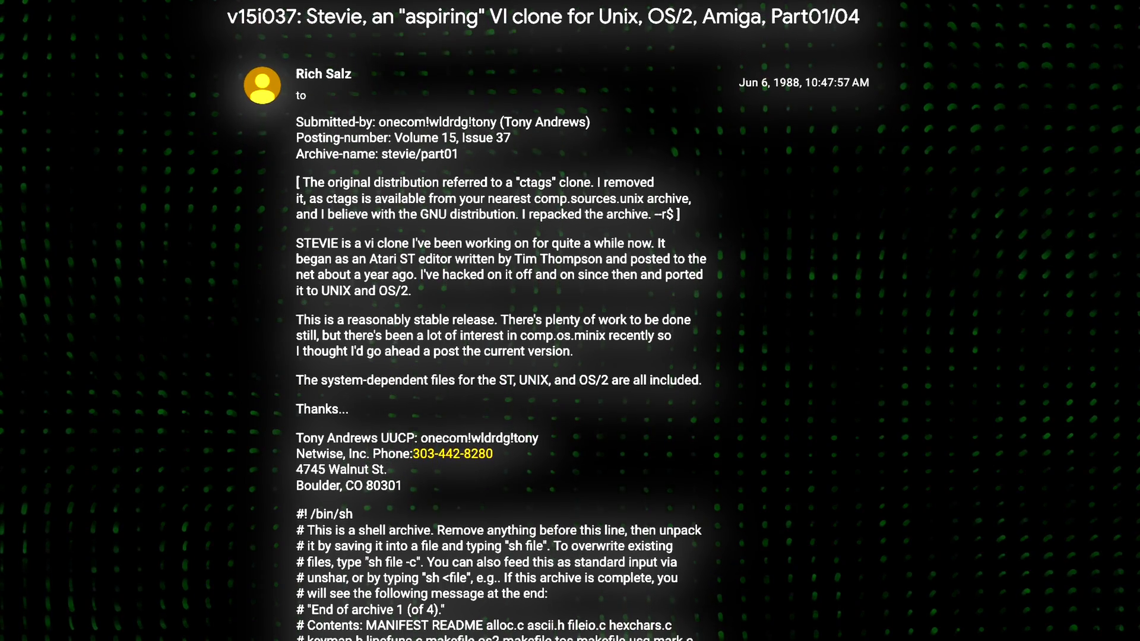
{"action": "scroll", "scroll_direction": "down", "scroll_amount": 3}
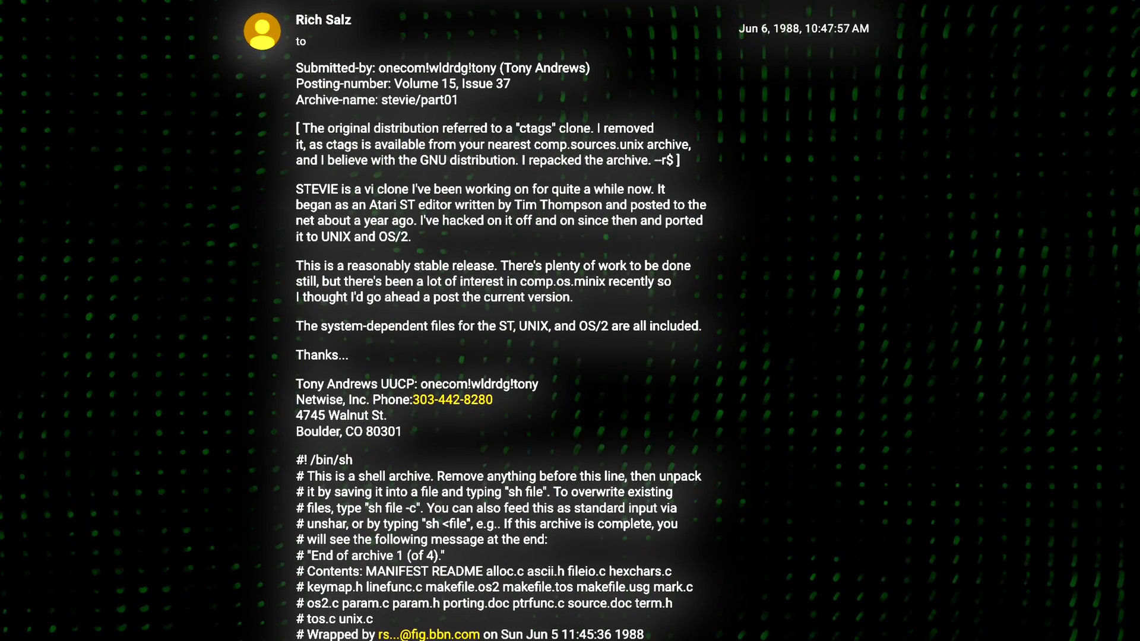
{"action": "scroll", "scroll_direction": "down", "scroll_amount": 3}
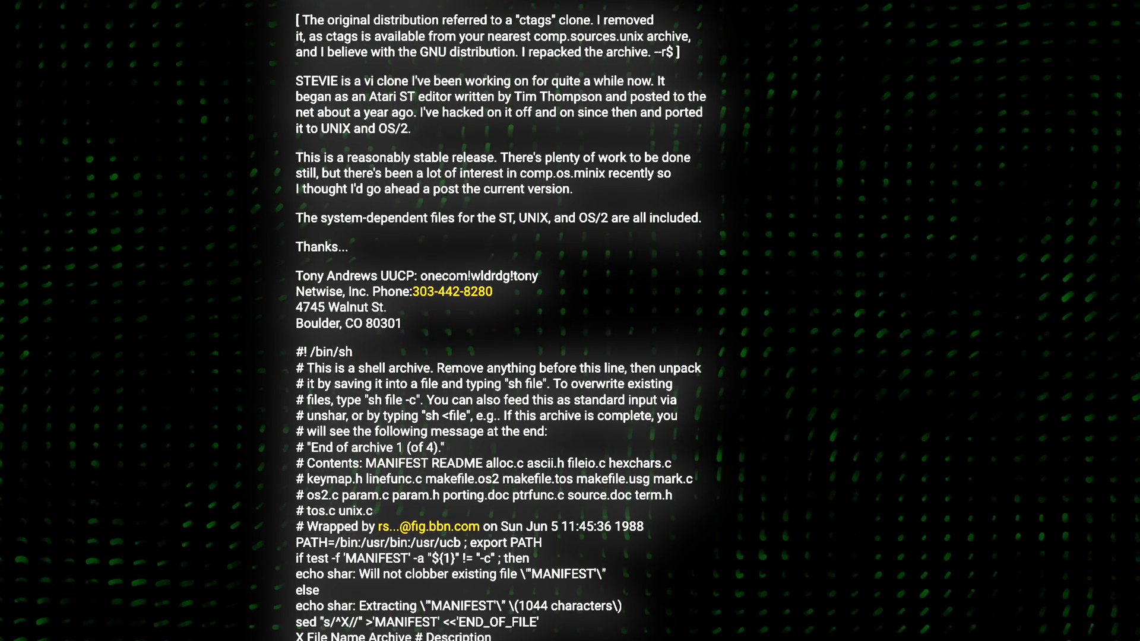
{"action": "scroll", "scroll_direction": "down", "scroll_amount": 3}
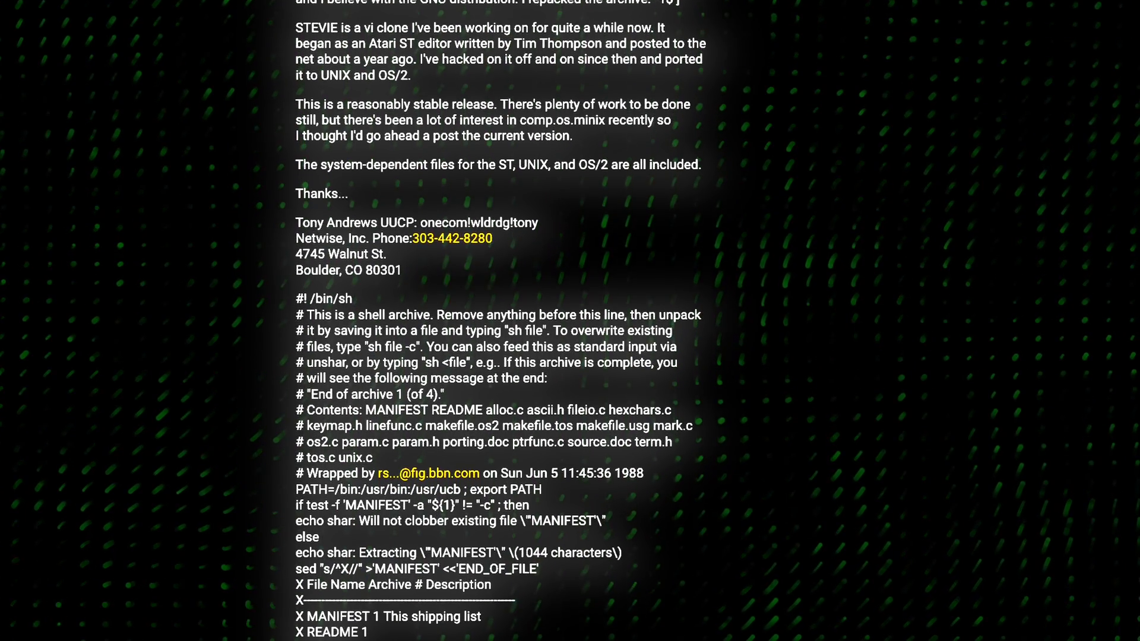
{"action": "scroll", "scroll_direction": "down", "scroll_amount": 3}
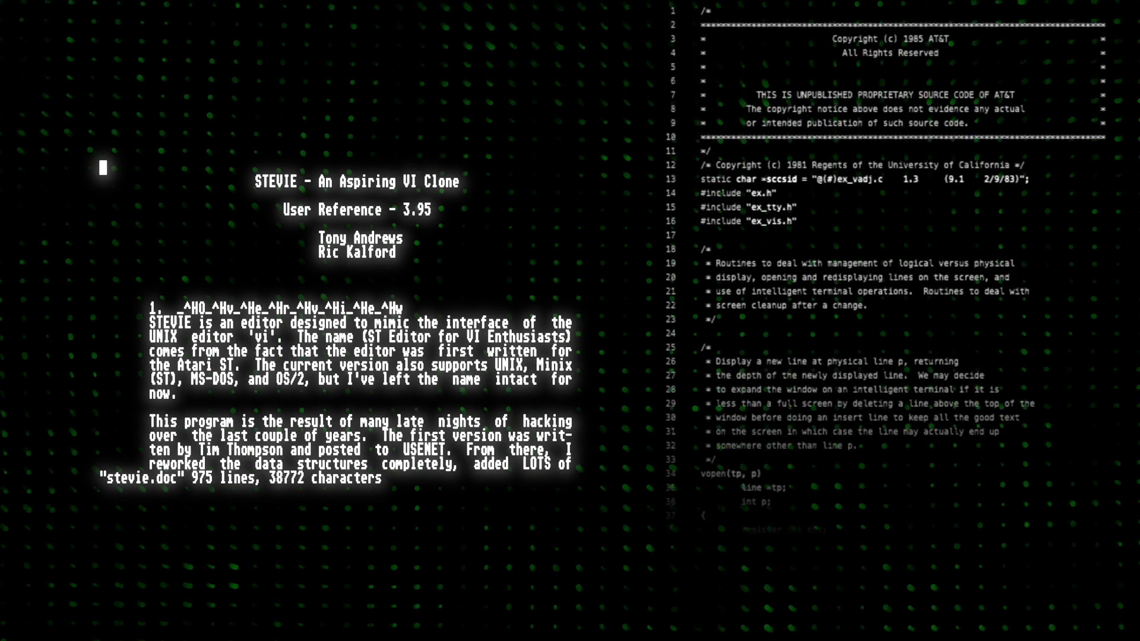
{"action": "scroll", "scroll_direction": "down", "scroll_amount": 3}
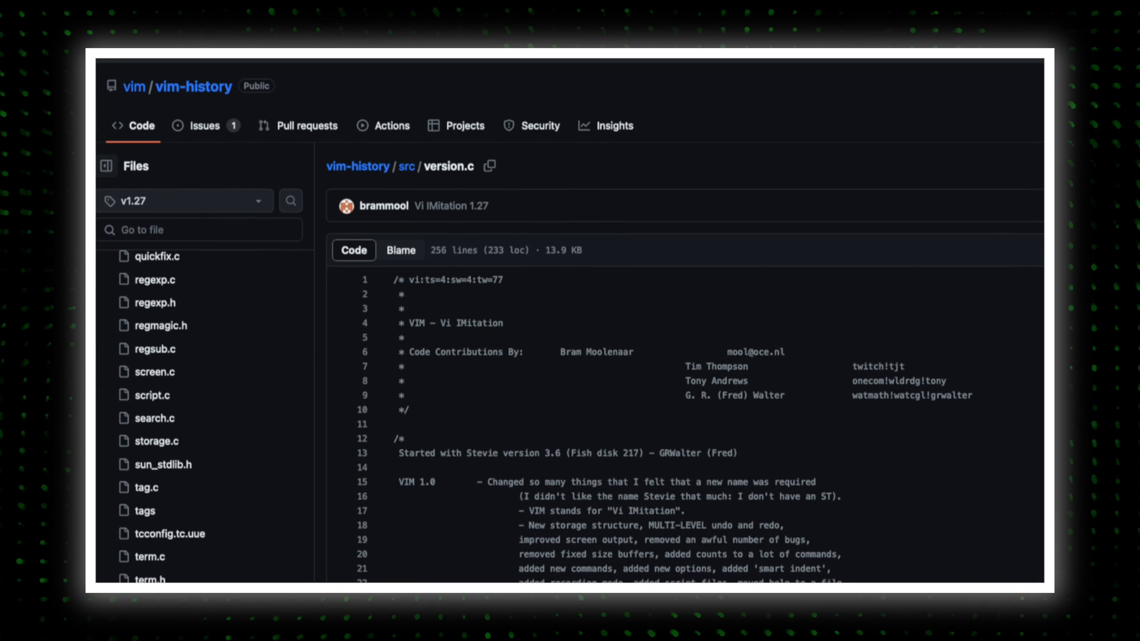
{"action": "scroll", "scroll_direction": "down", "scroll_amount": 3}
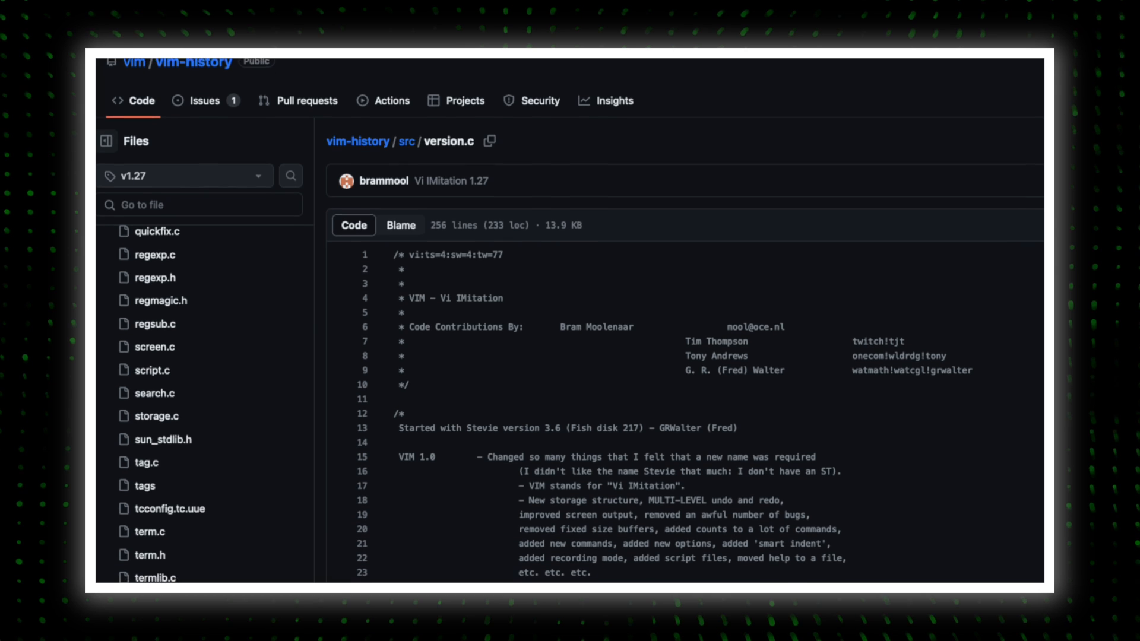
{"action": "scroll", "scroll_direction": "down", "scroll_amount": 3}
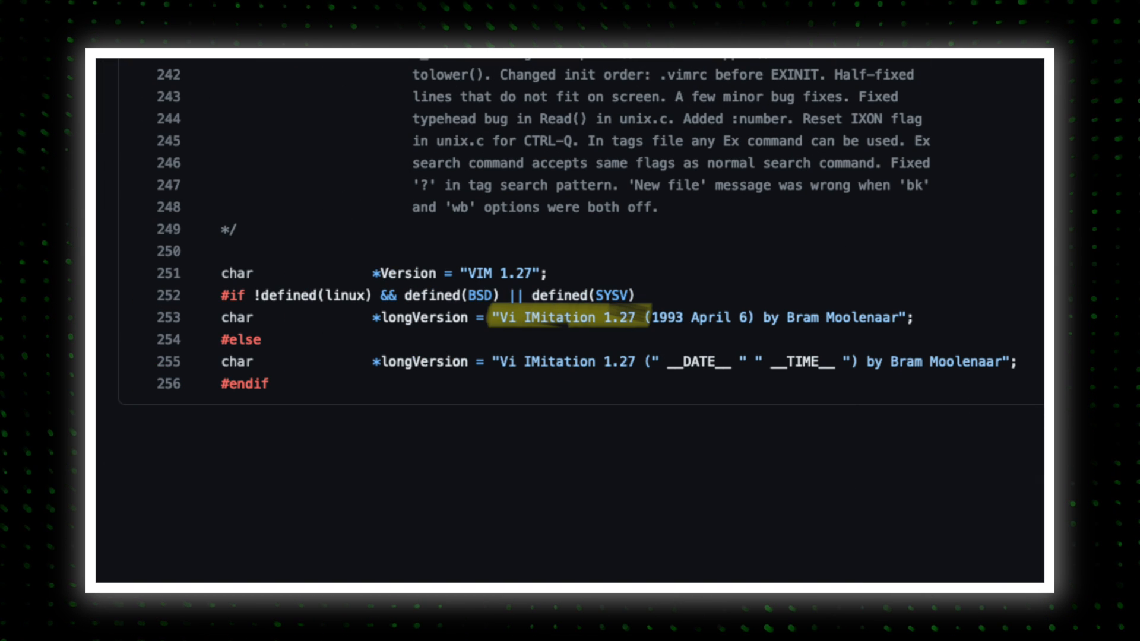
{"action": "scroll", "scroll_direction": "down", "scroll_amount": 3}
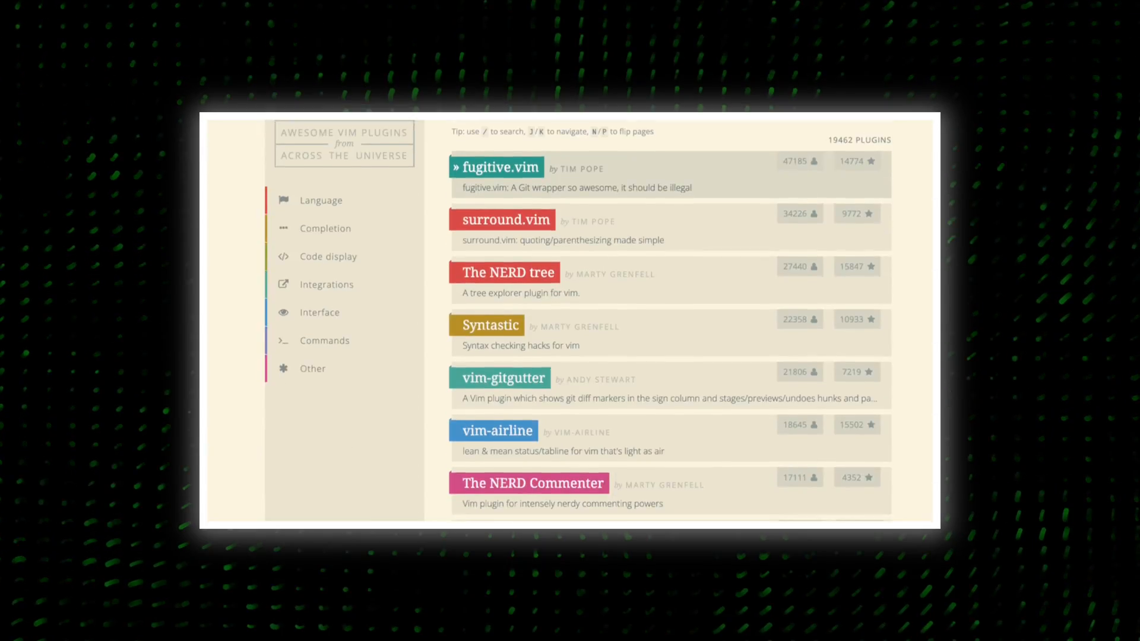
{"action": "scroll", "scroll_direction": "down", "scroll_amount": 3}
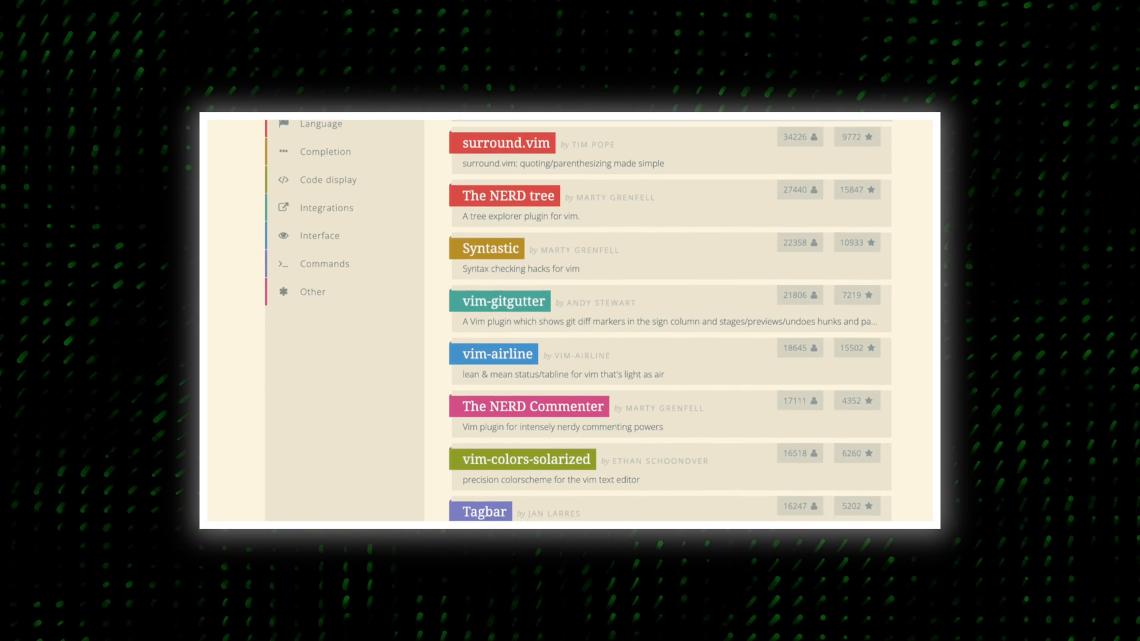
{"action": "scroll", "scroll_direction": "down", "scroll_amount": 3}
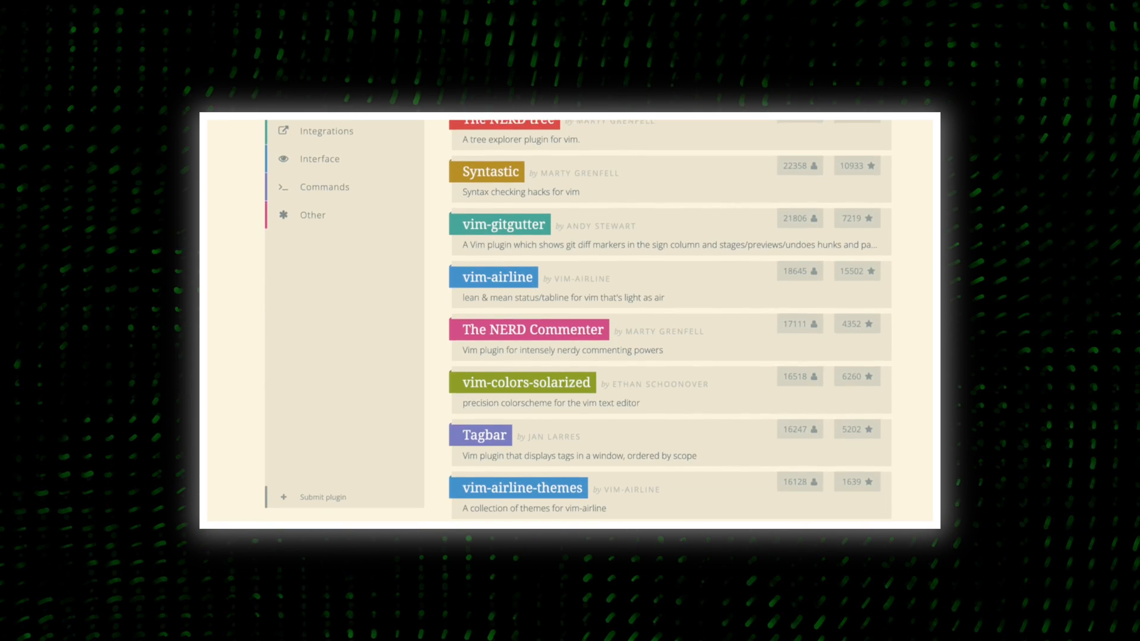
{"action": "scroll", "scroll_direction": "down", "scroll_amount": 3}
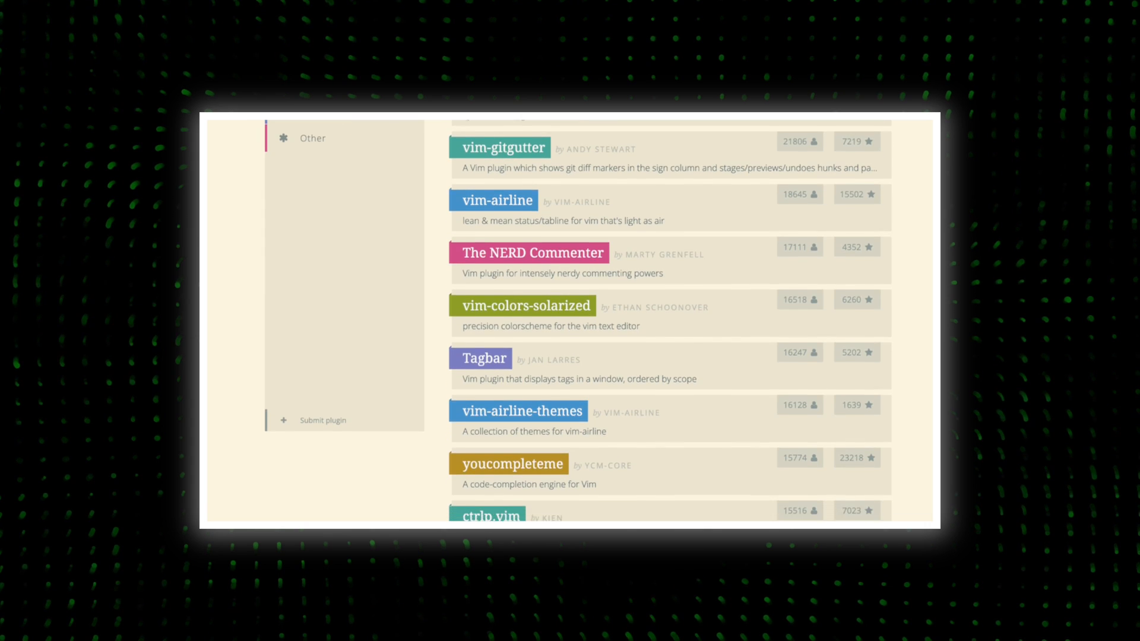
{"action": "scroll", "scroll_direction": "down", "scroll_amount": 3}
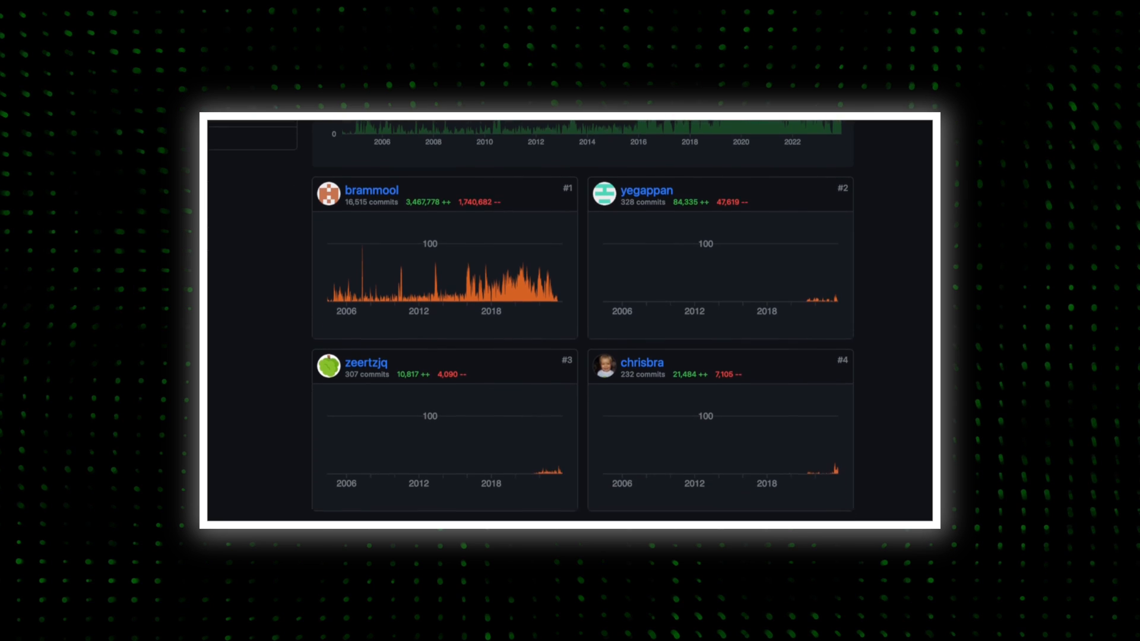
{"action": "scroll", "scroll_direction": "down", "scroll_amount": 3}
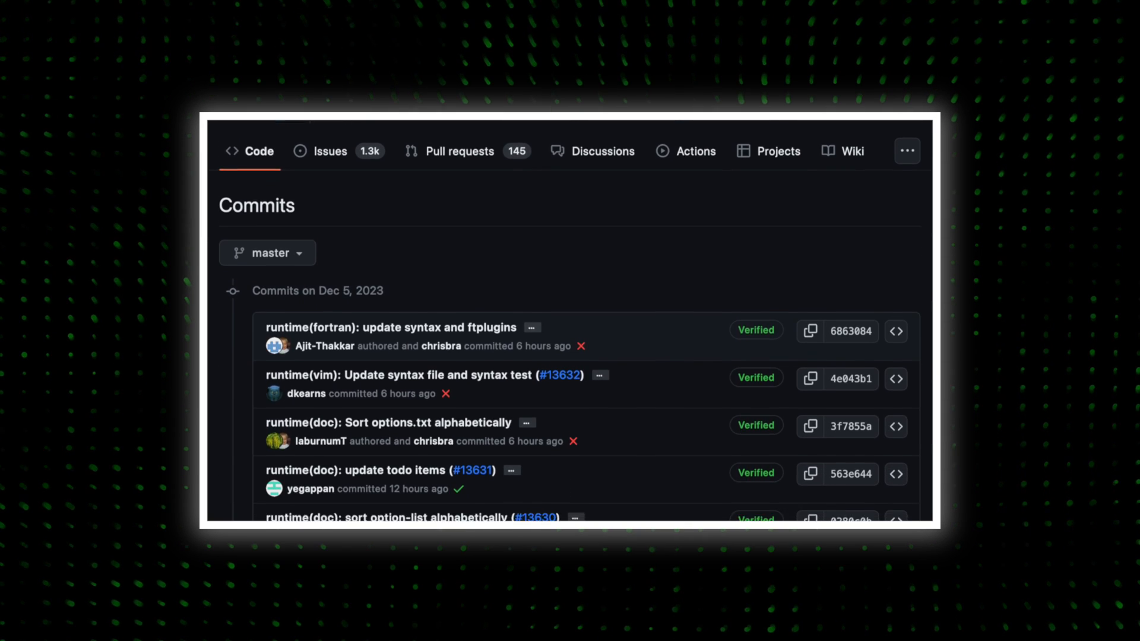
{"action": "scroll", "scroll_direction": "down", "scroll_amount": 3}
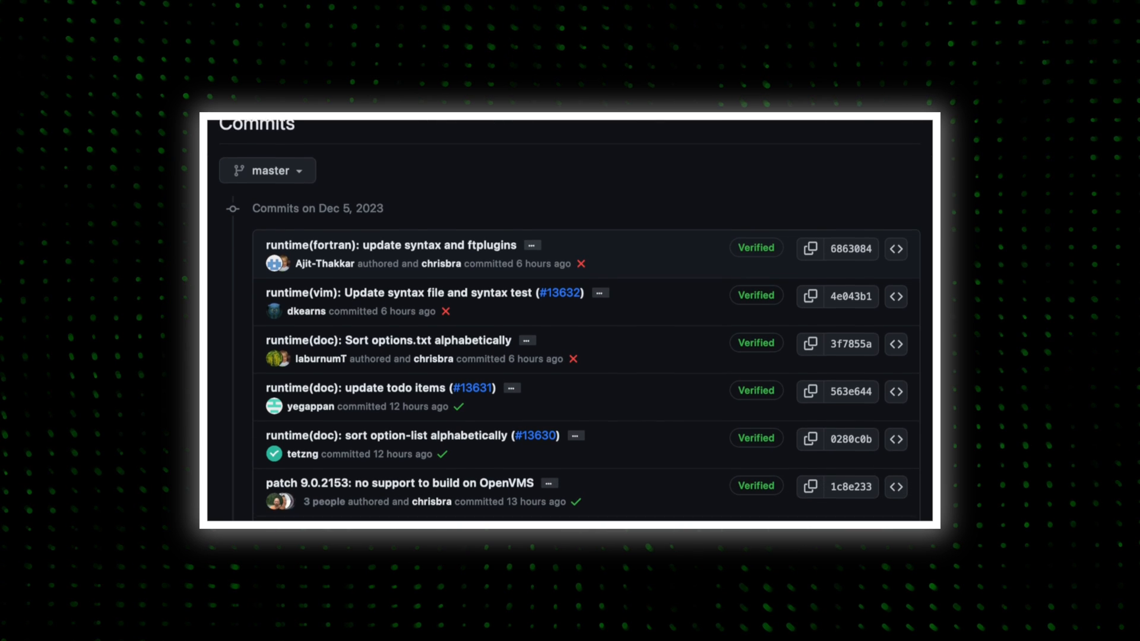
{"action": "scroll", "scroll_direction": "down", "scroll_amount": 3}
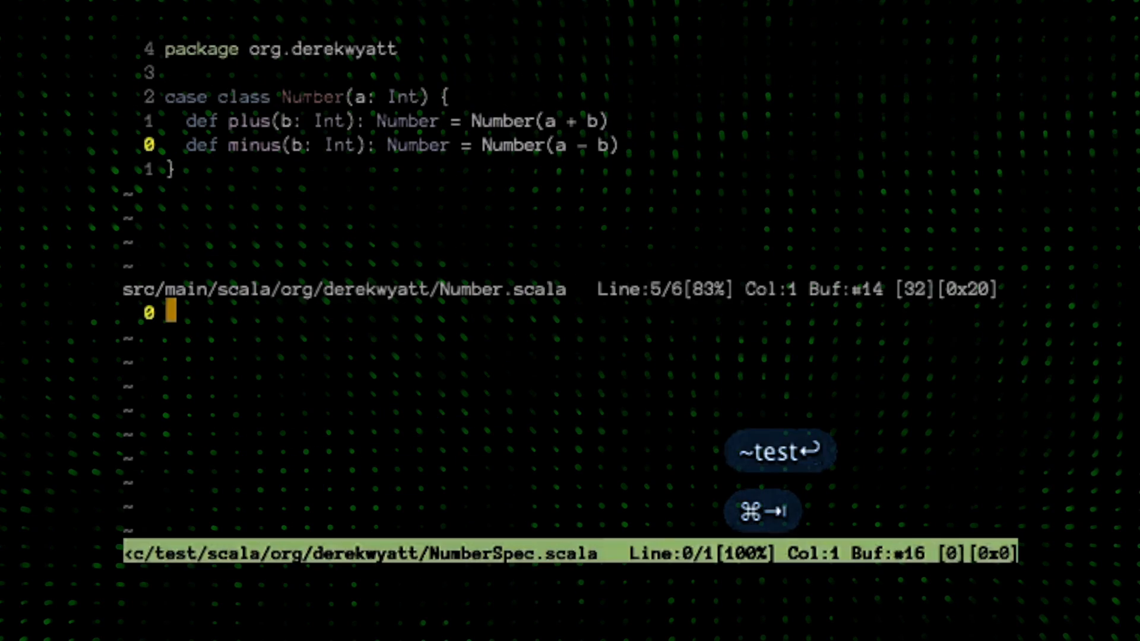
{"action": "type", "text": "filew"}
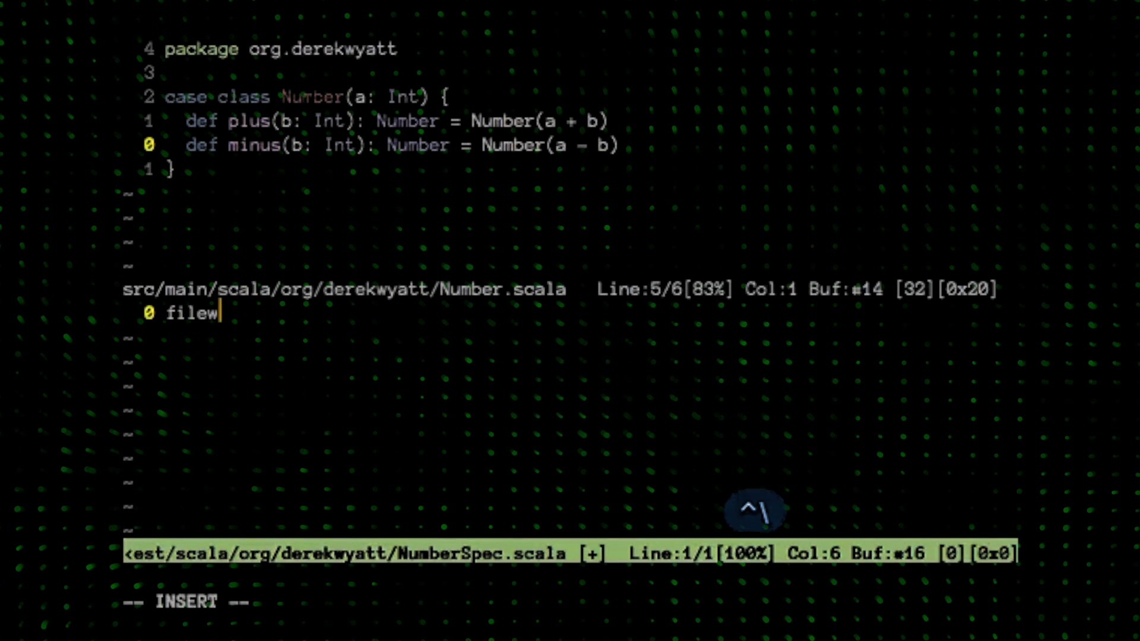